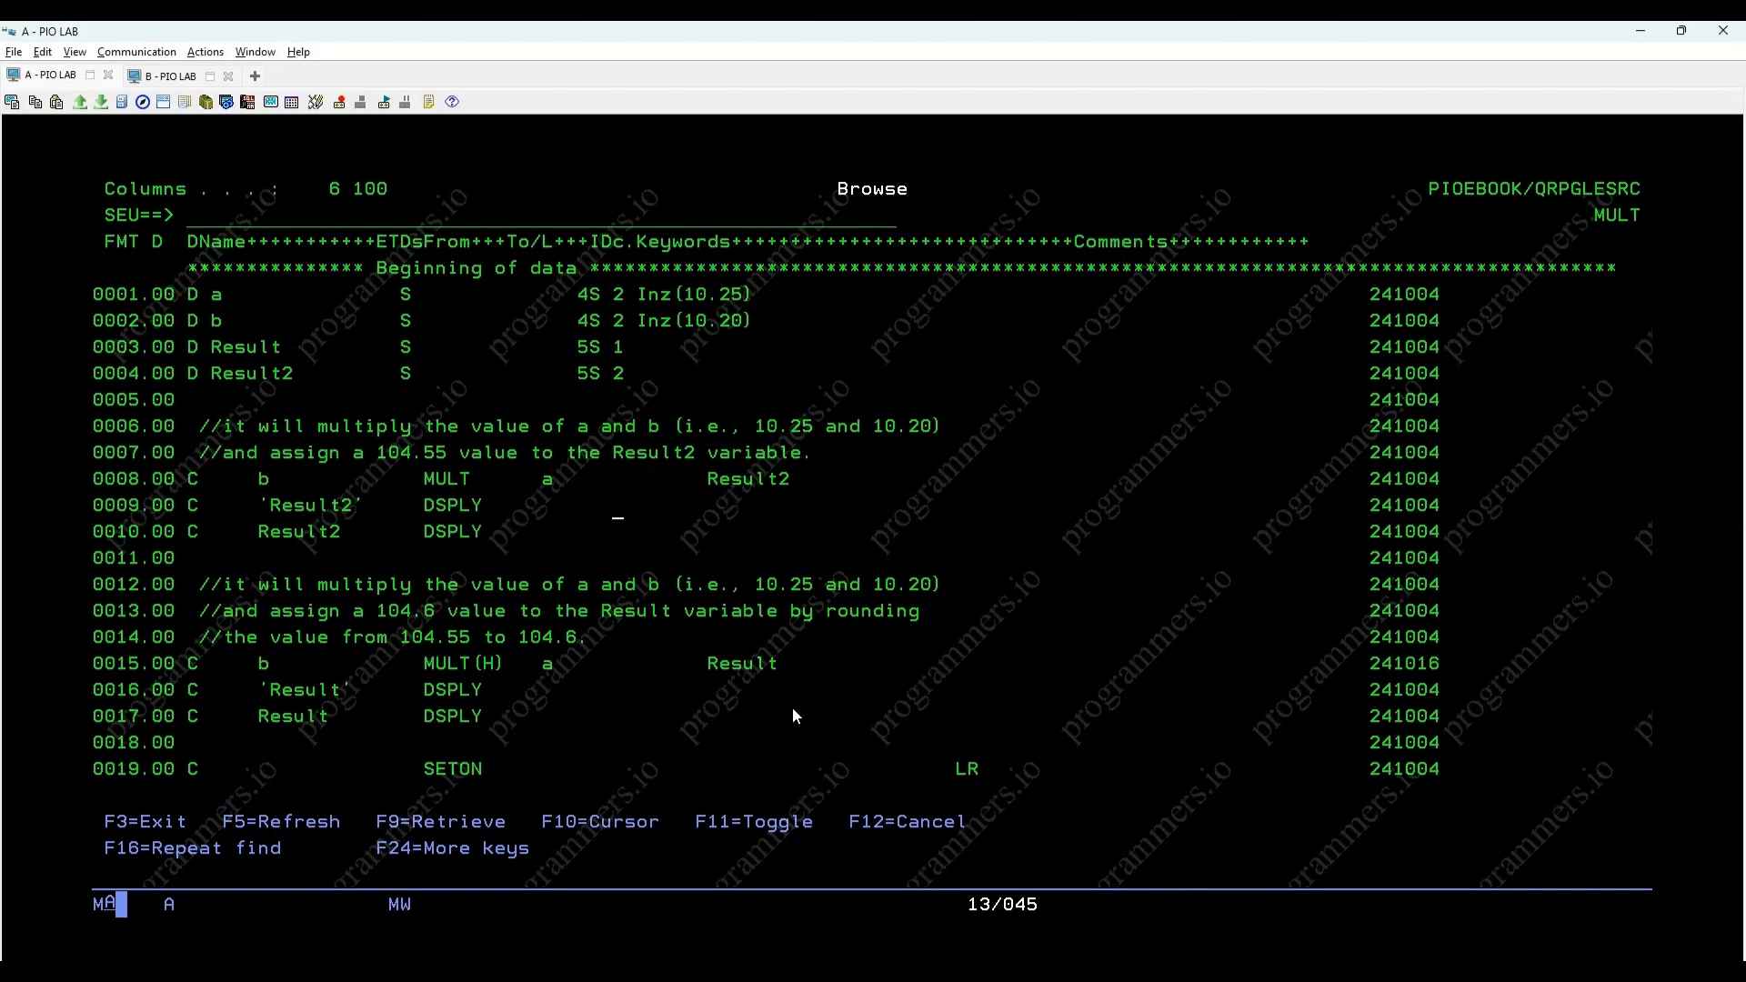
{"action": "mouse_move", "coordinate": [399, 478]}
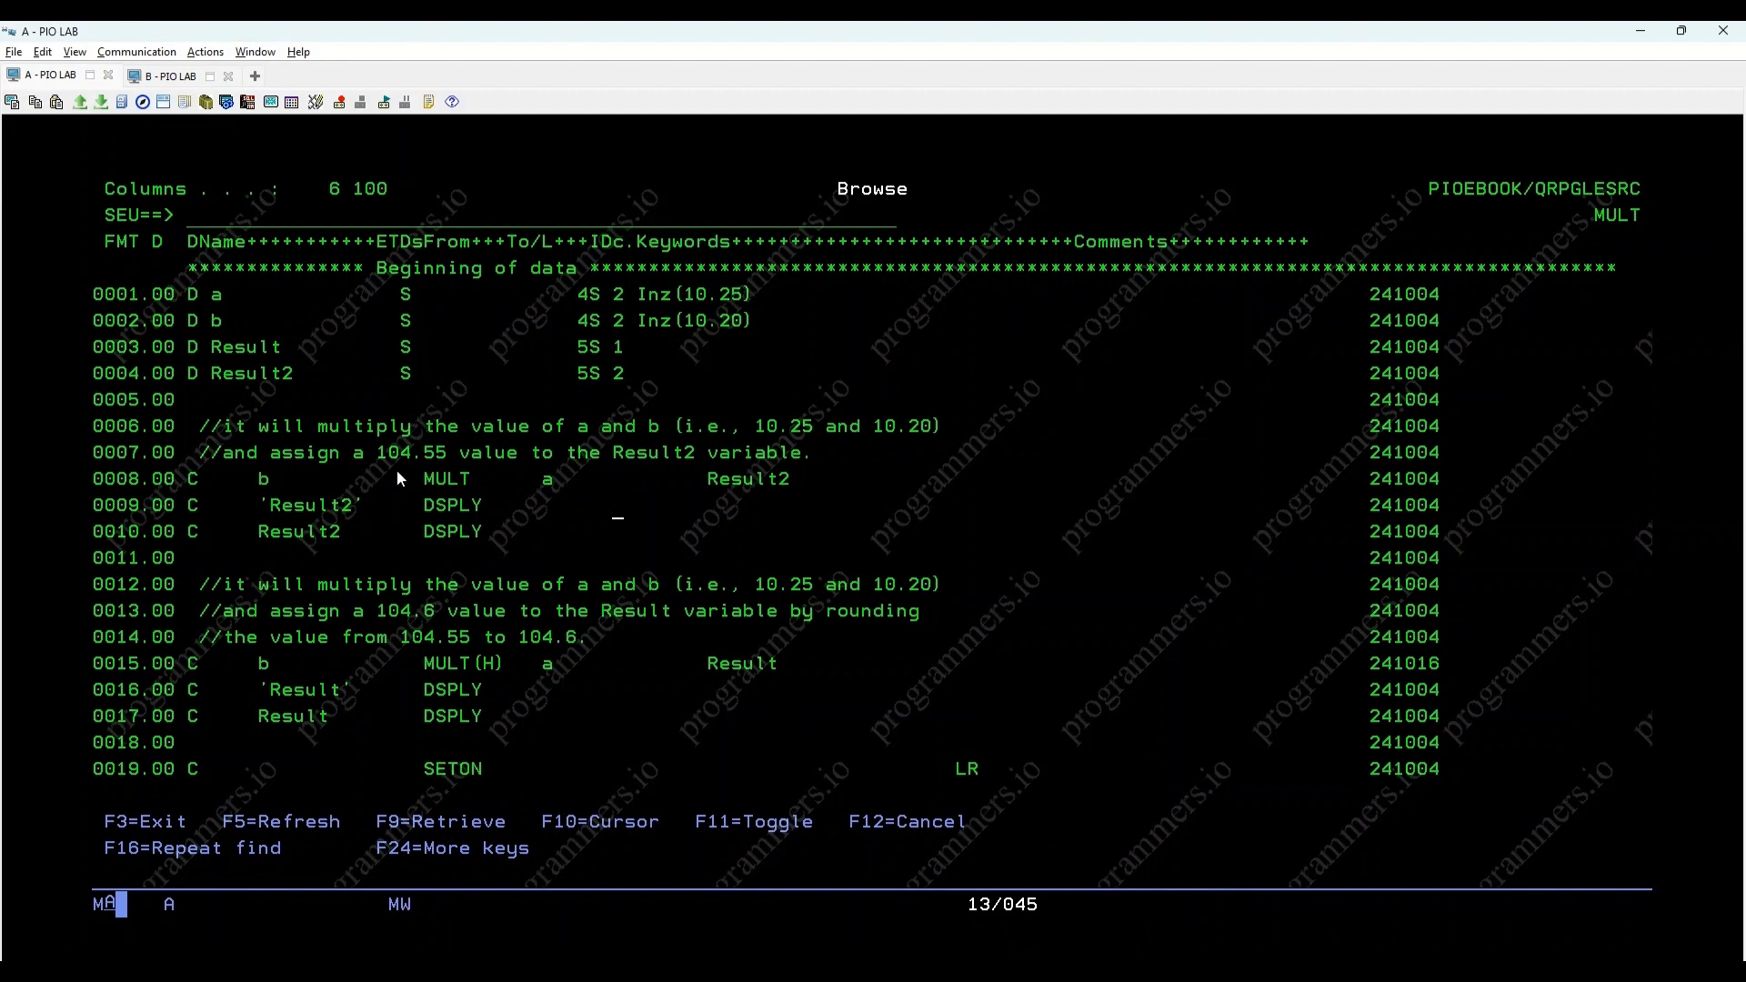
Highlight the displayed Result2 10455 and Result 1046 messages in session B
{"action": "double_click", "coordinate": [447, 479]}
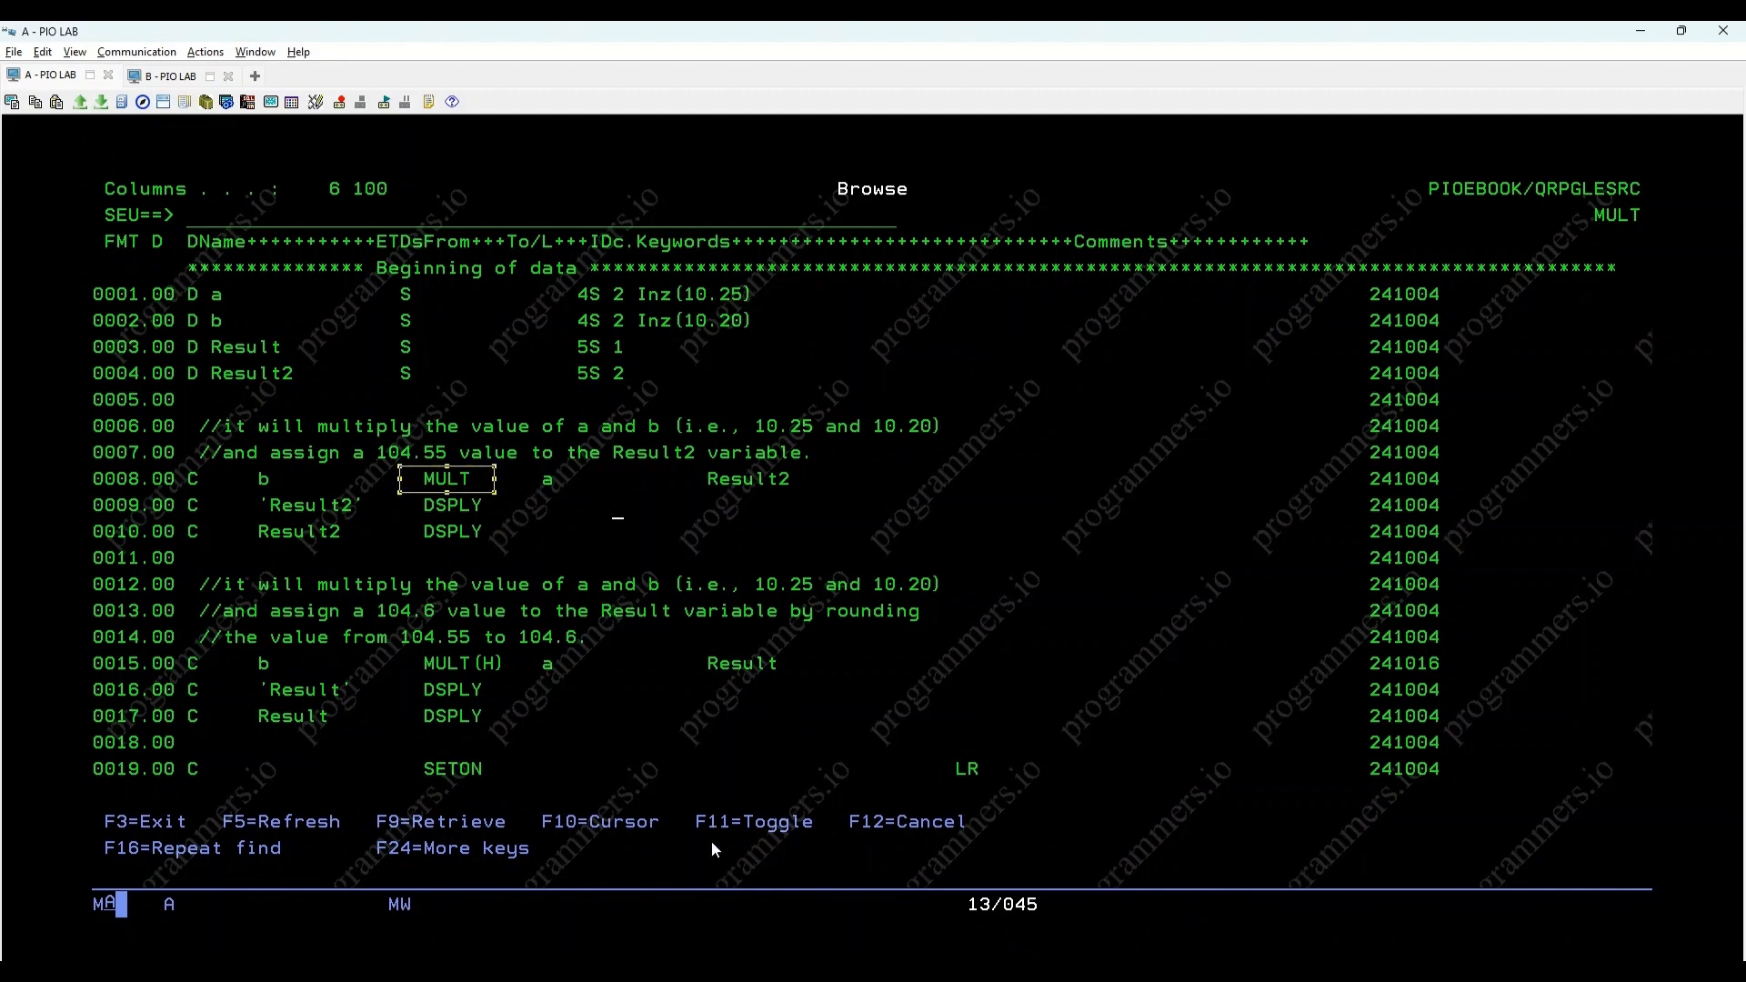
{"action": "mouse_move", "coordinate": [686, 796]}
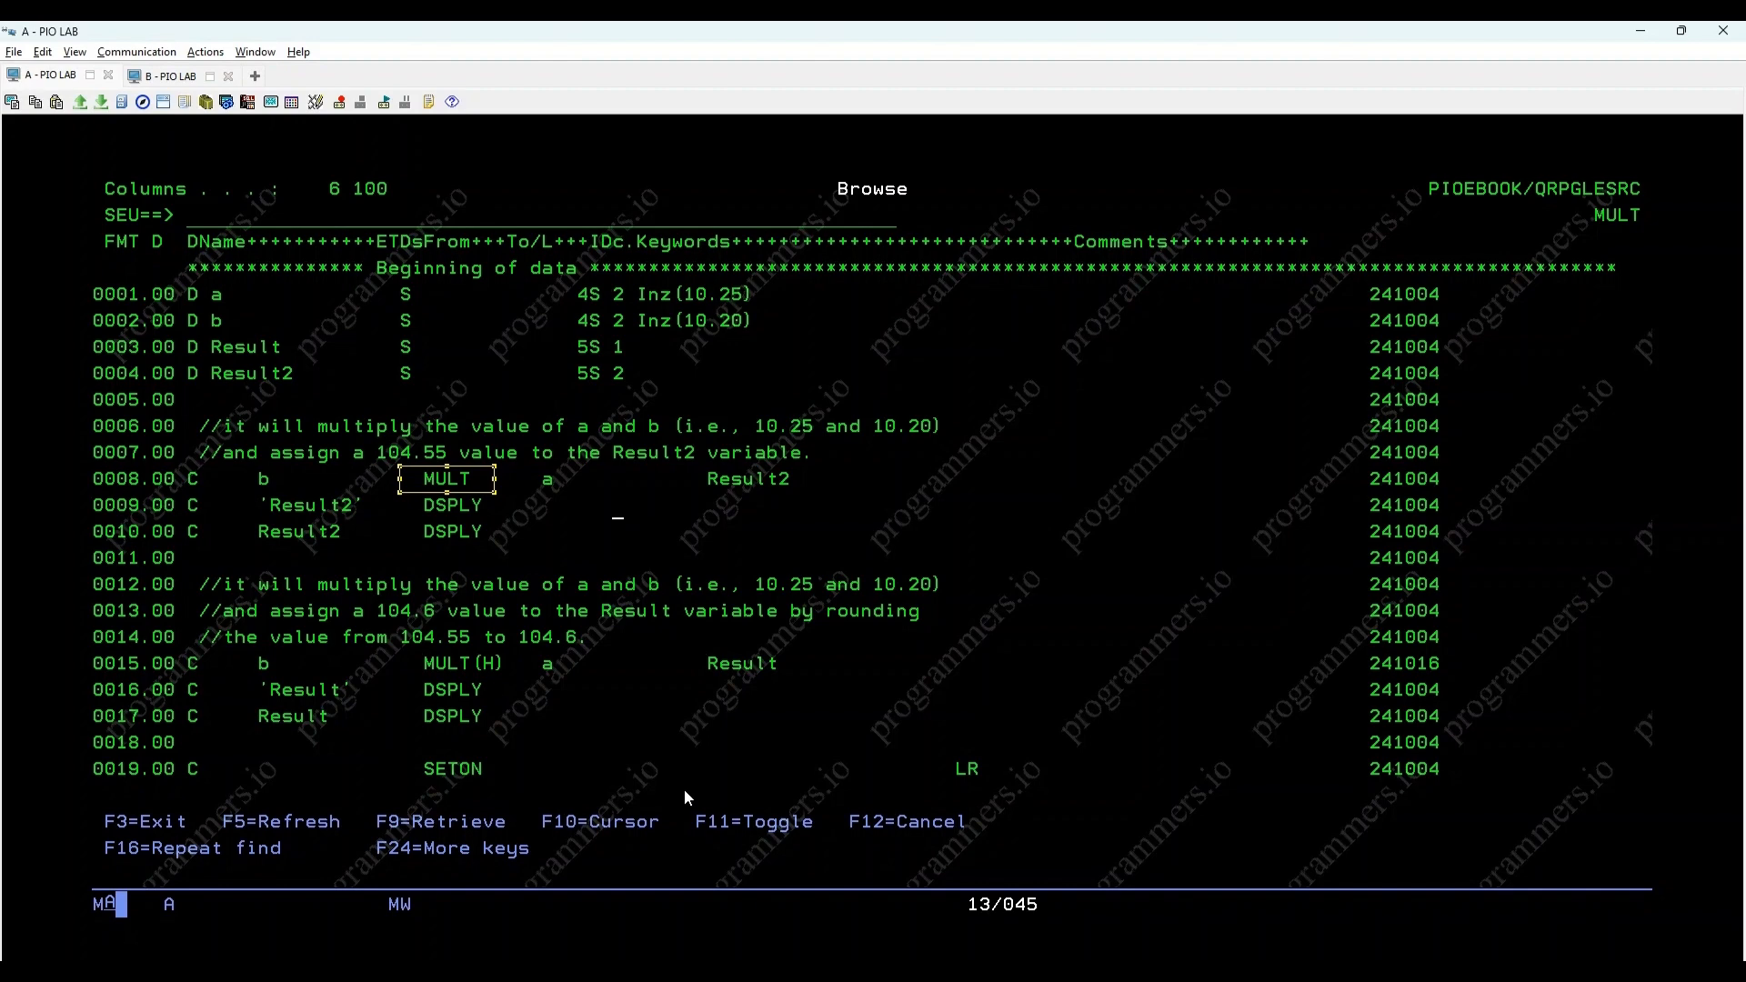
{"action": "mouse_move", "coordinate": [204, 292]}
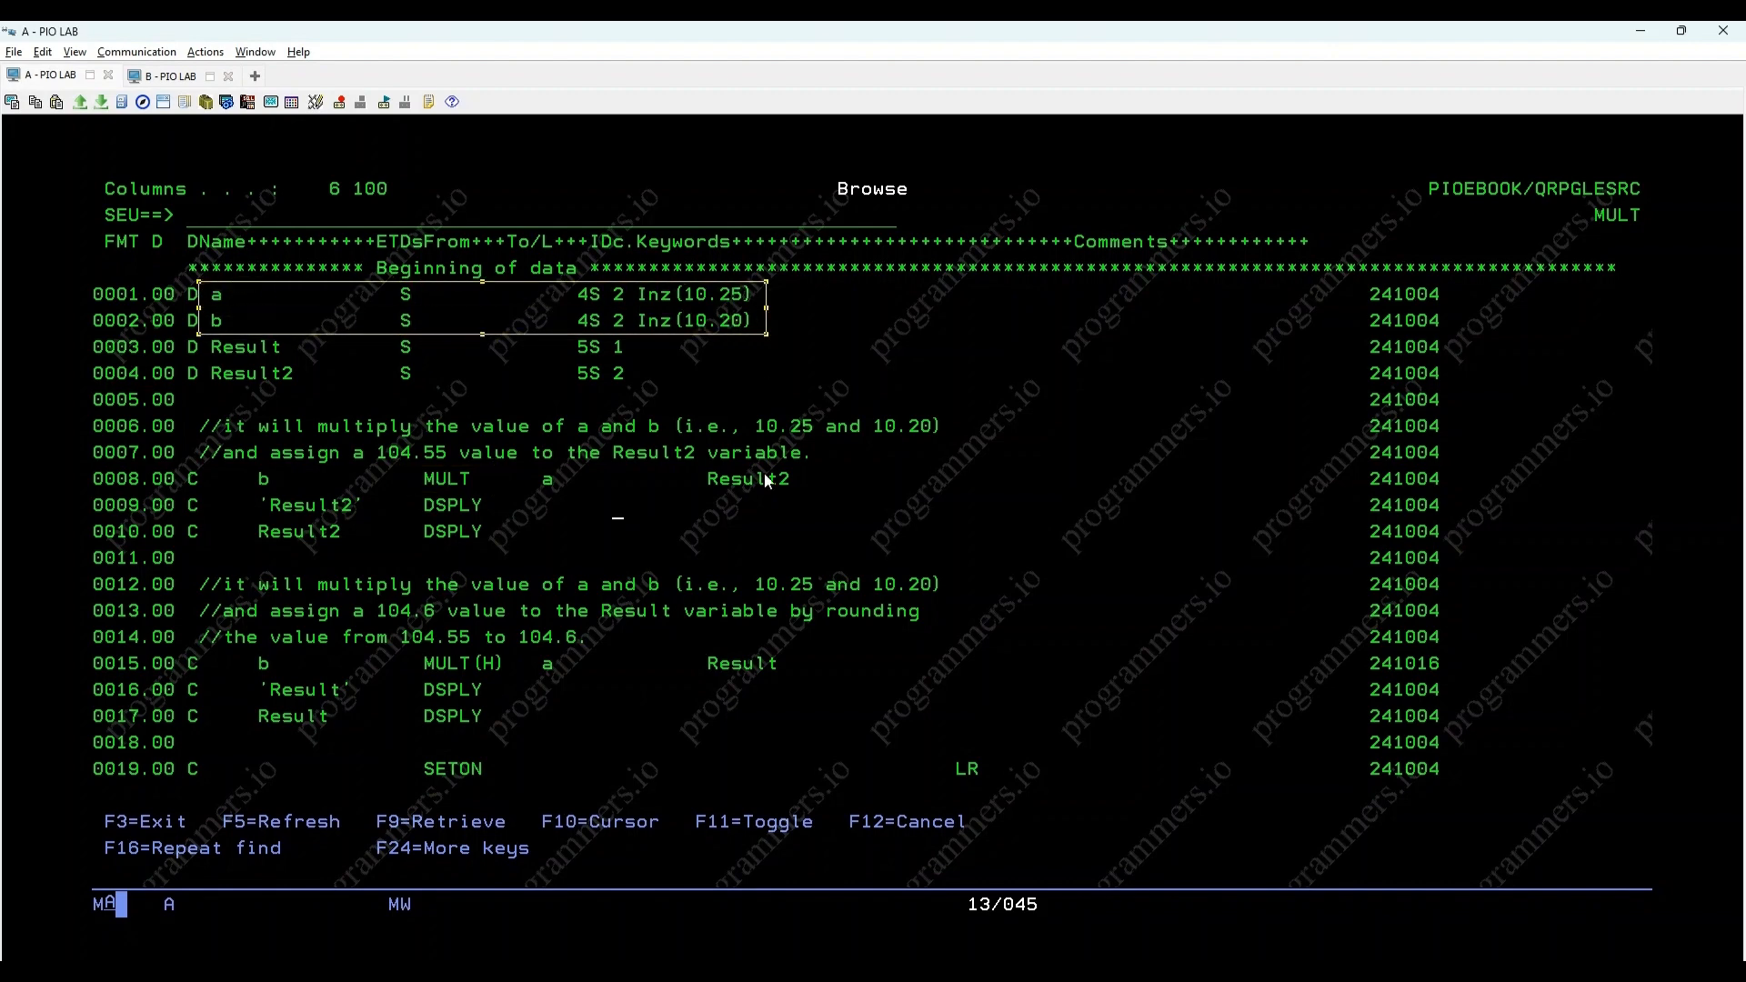
{"action": "mouse_move", "coordinate": [681, 755]}
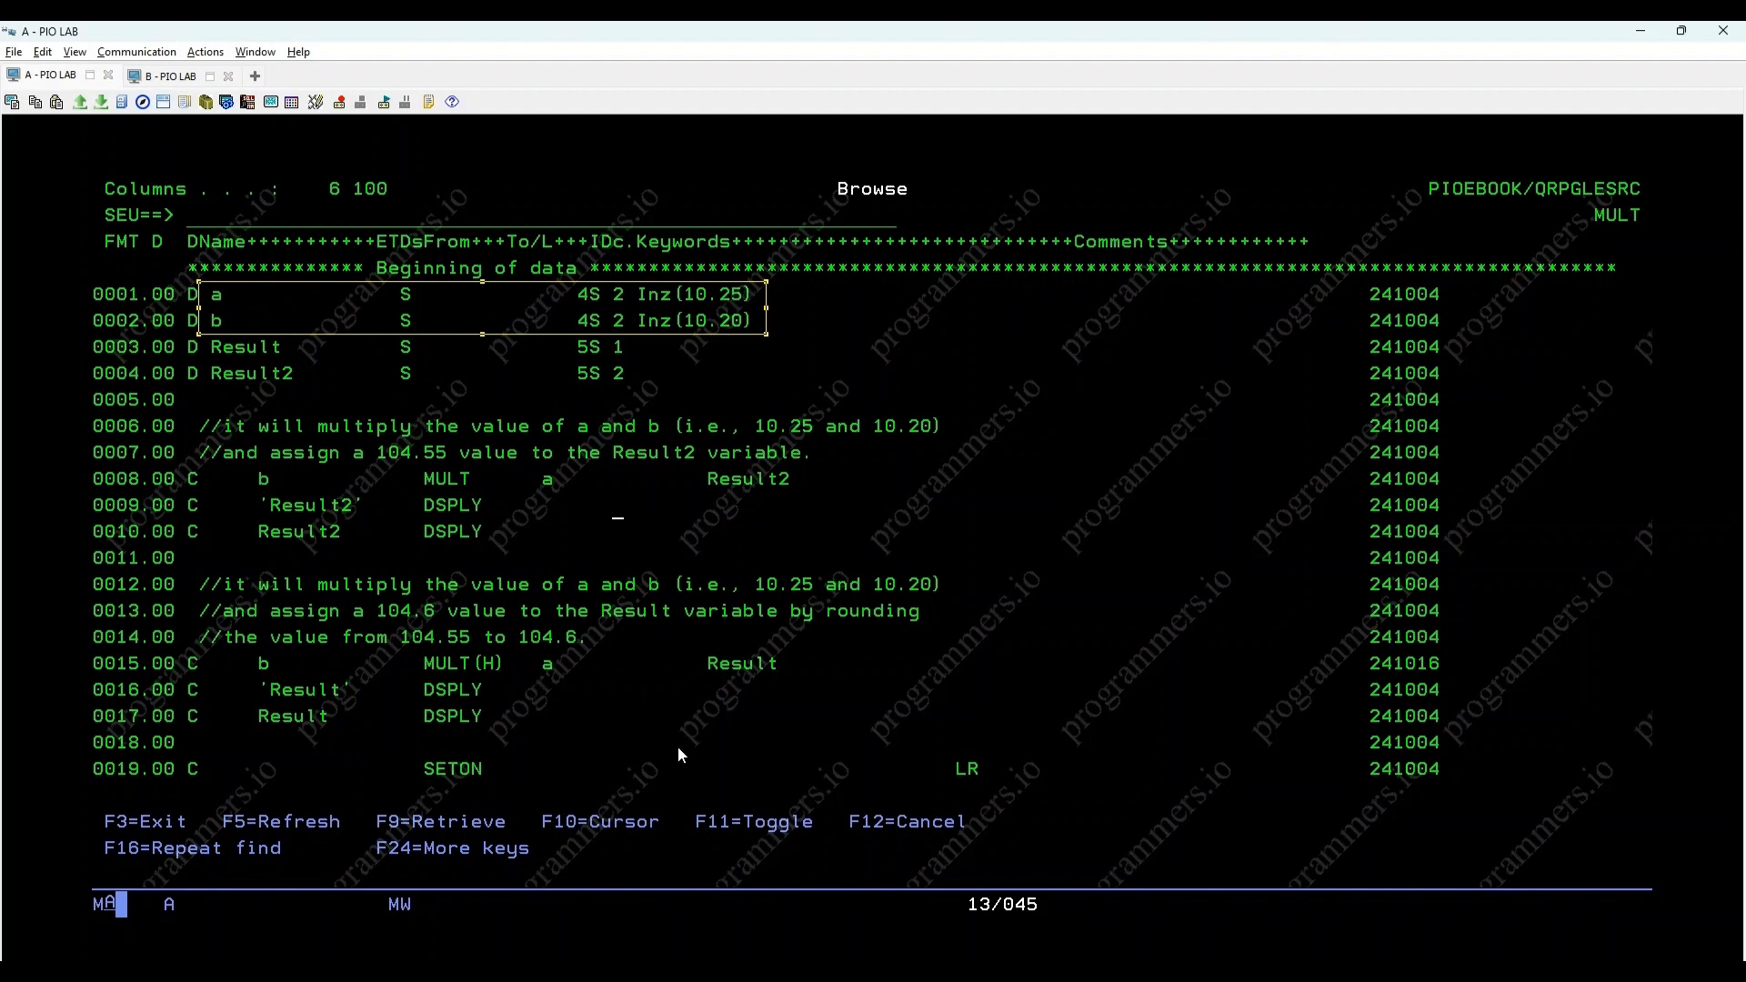
{"action": "mouse_move", "coordinate": [249, 478]}
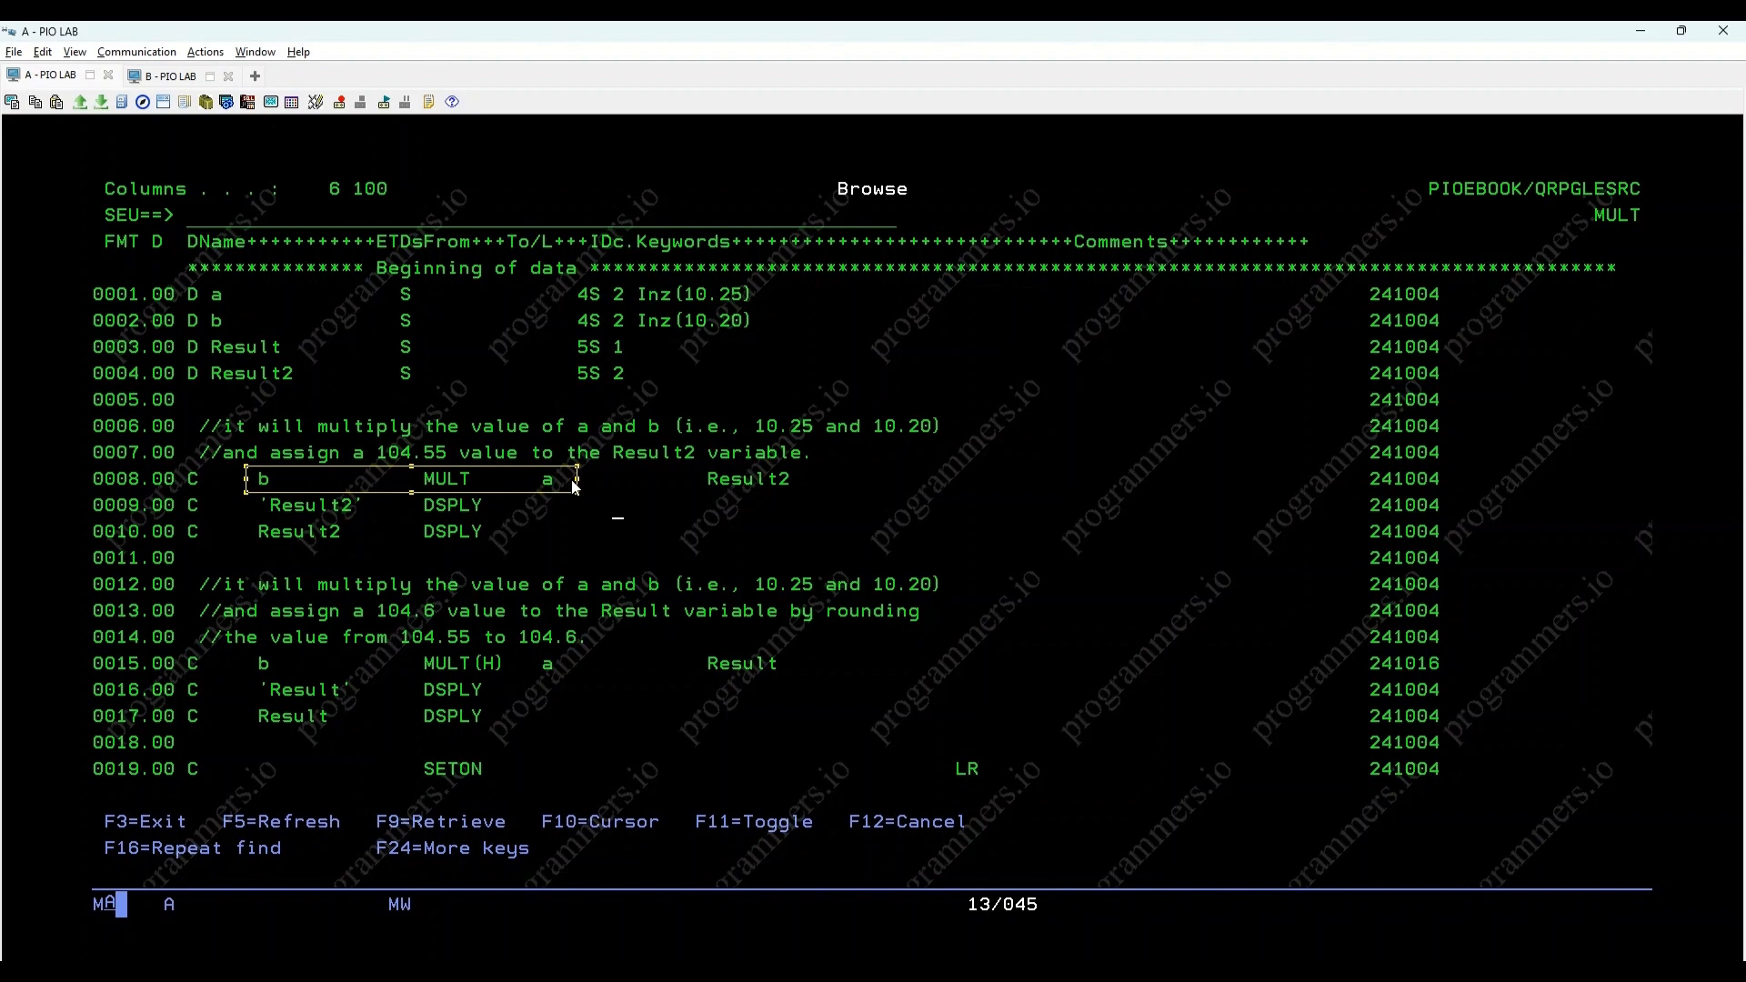
{"action": "mouse_move", "coordinate": [640, 771]}
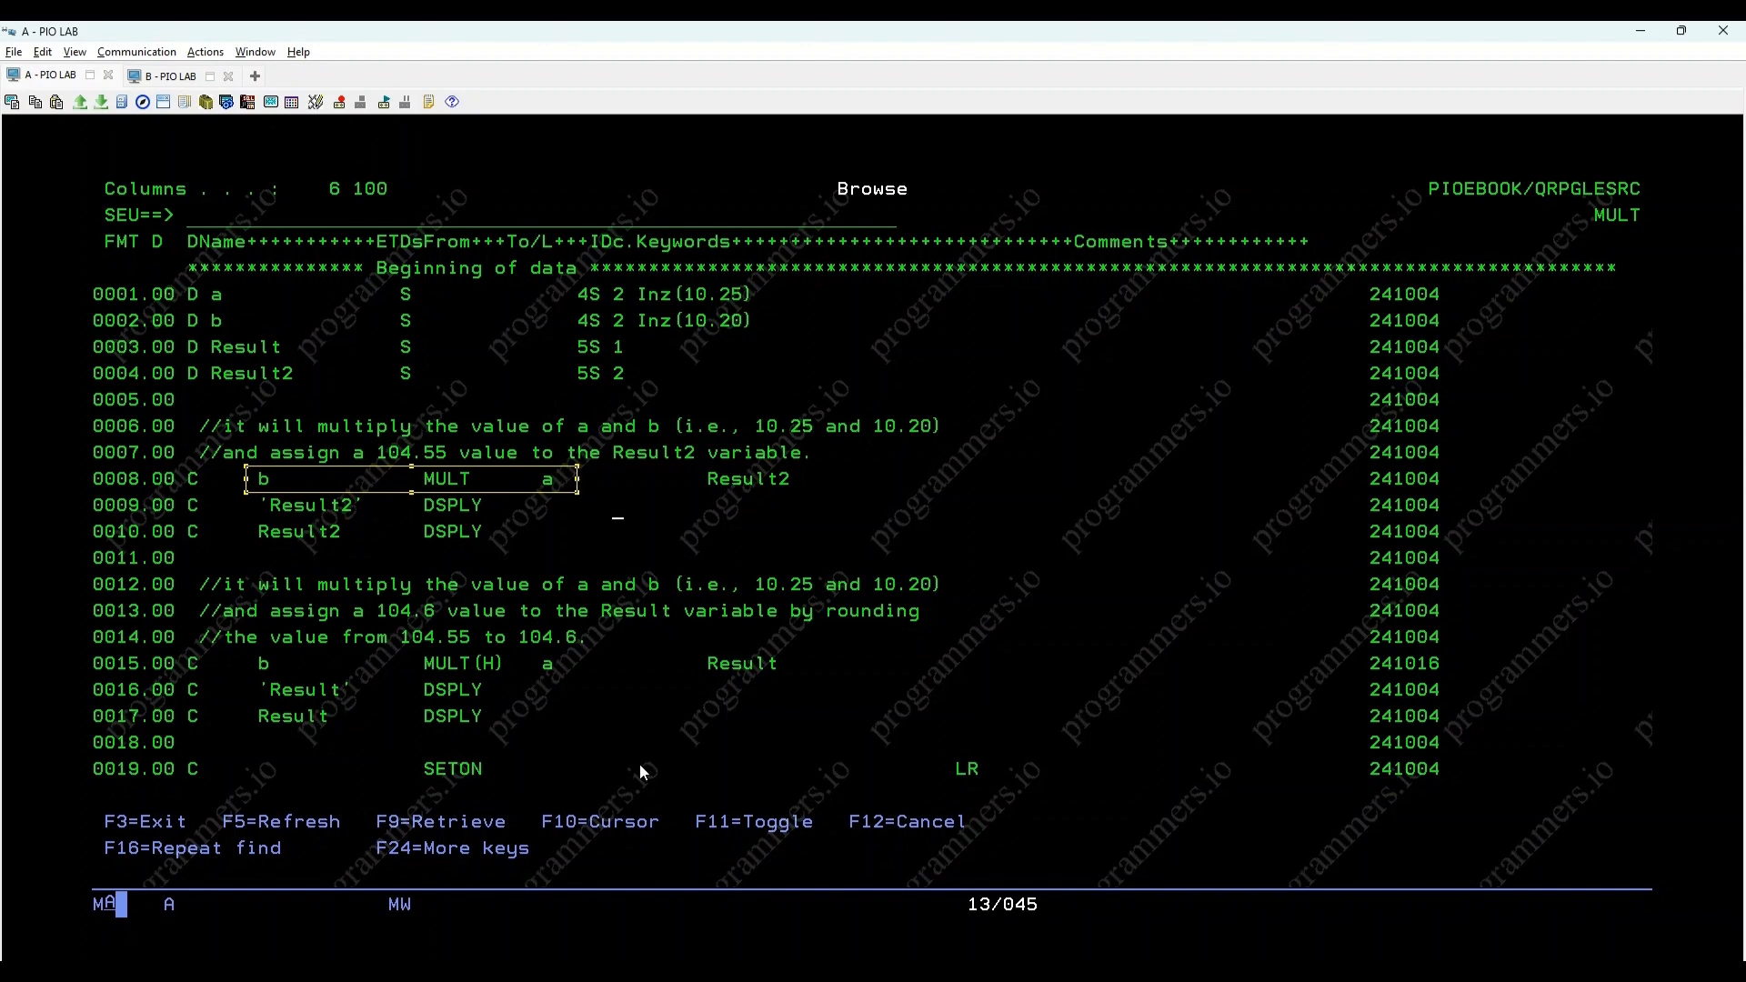
{"action": "mouse_move", "coordinate": [652, 771]}
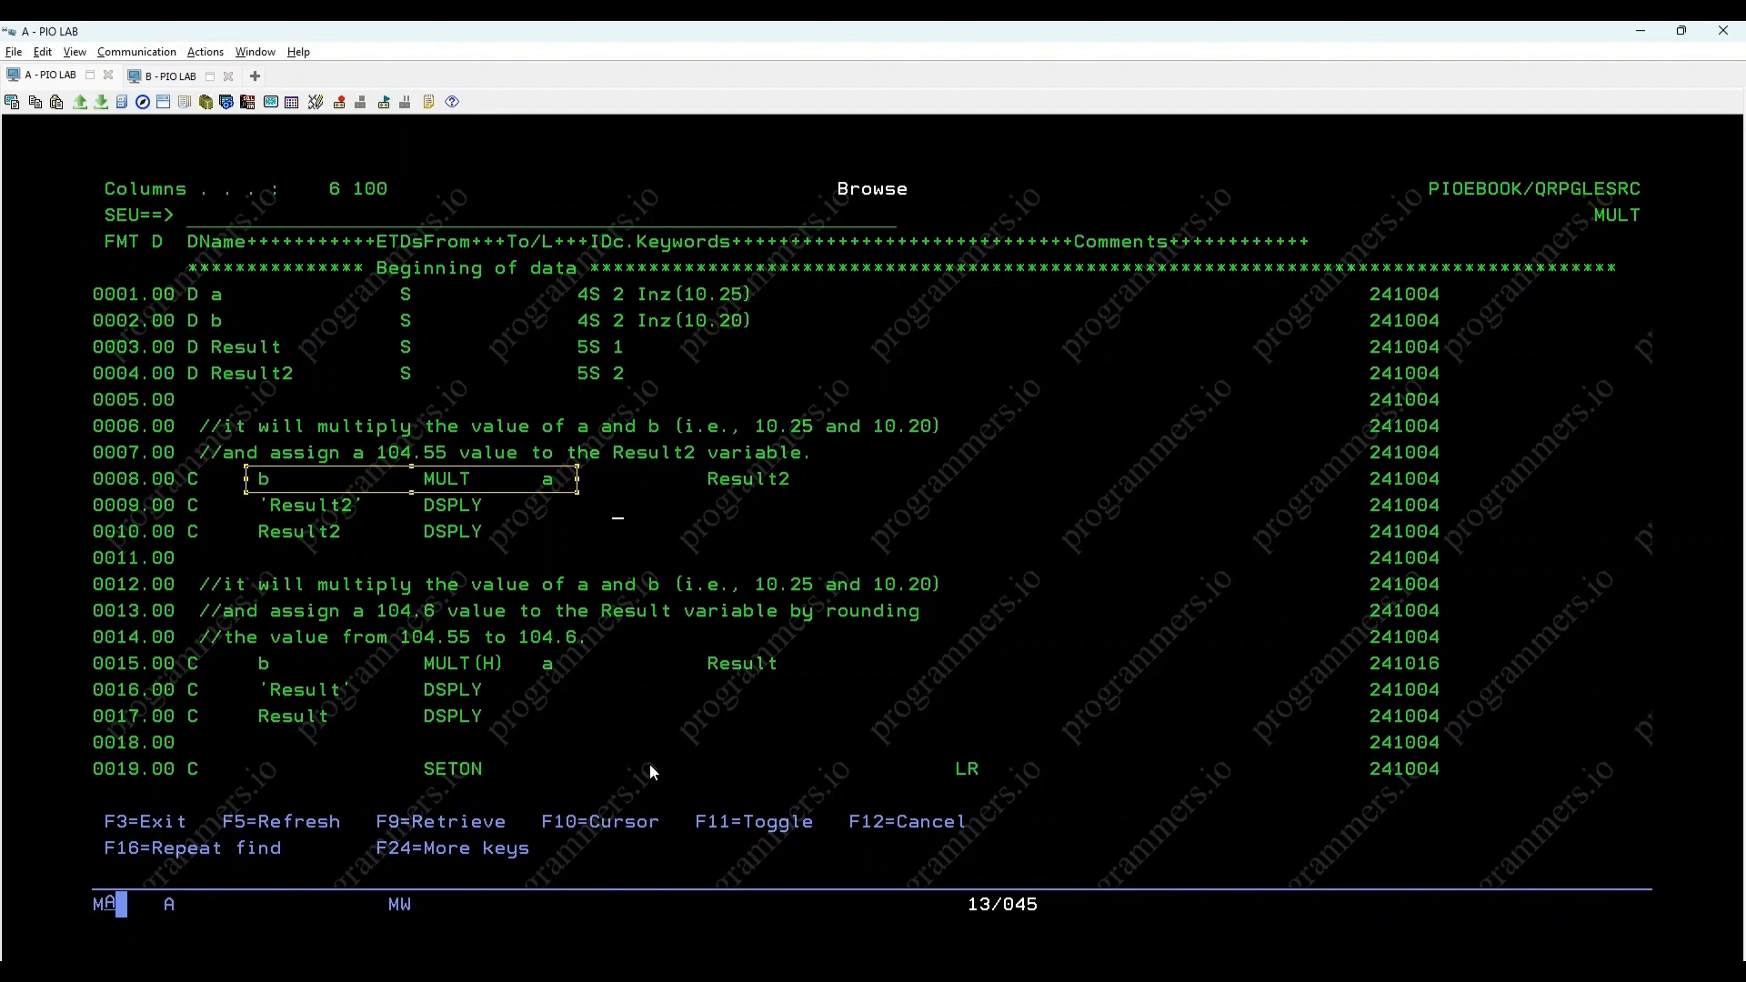
{"action": "mouse_move", "coordinate": [693, 588]}
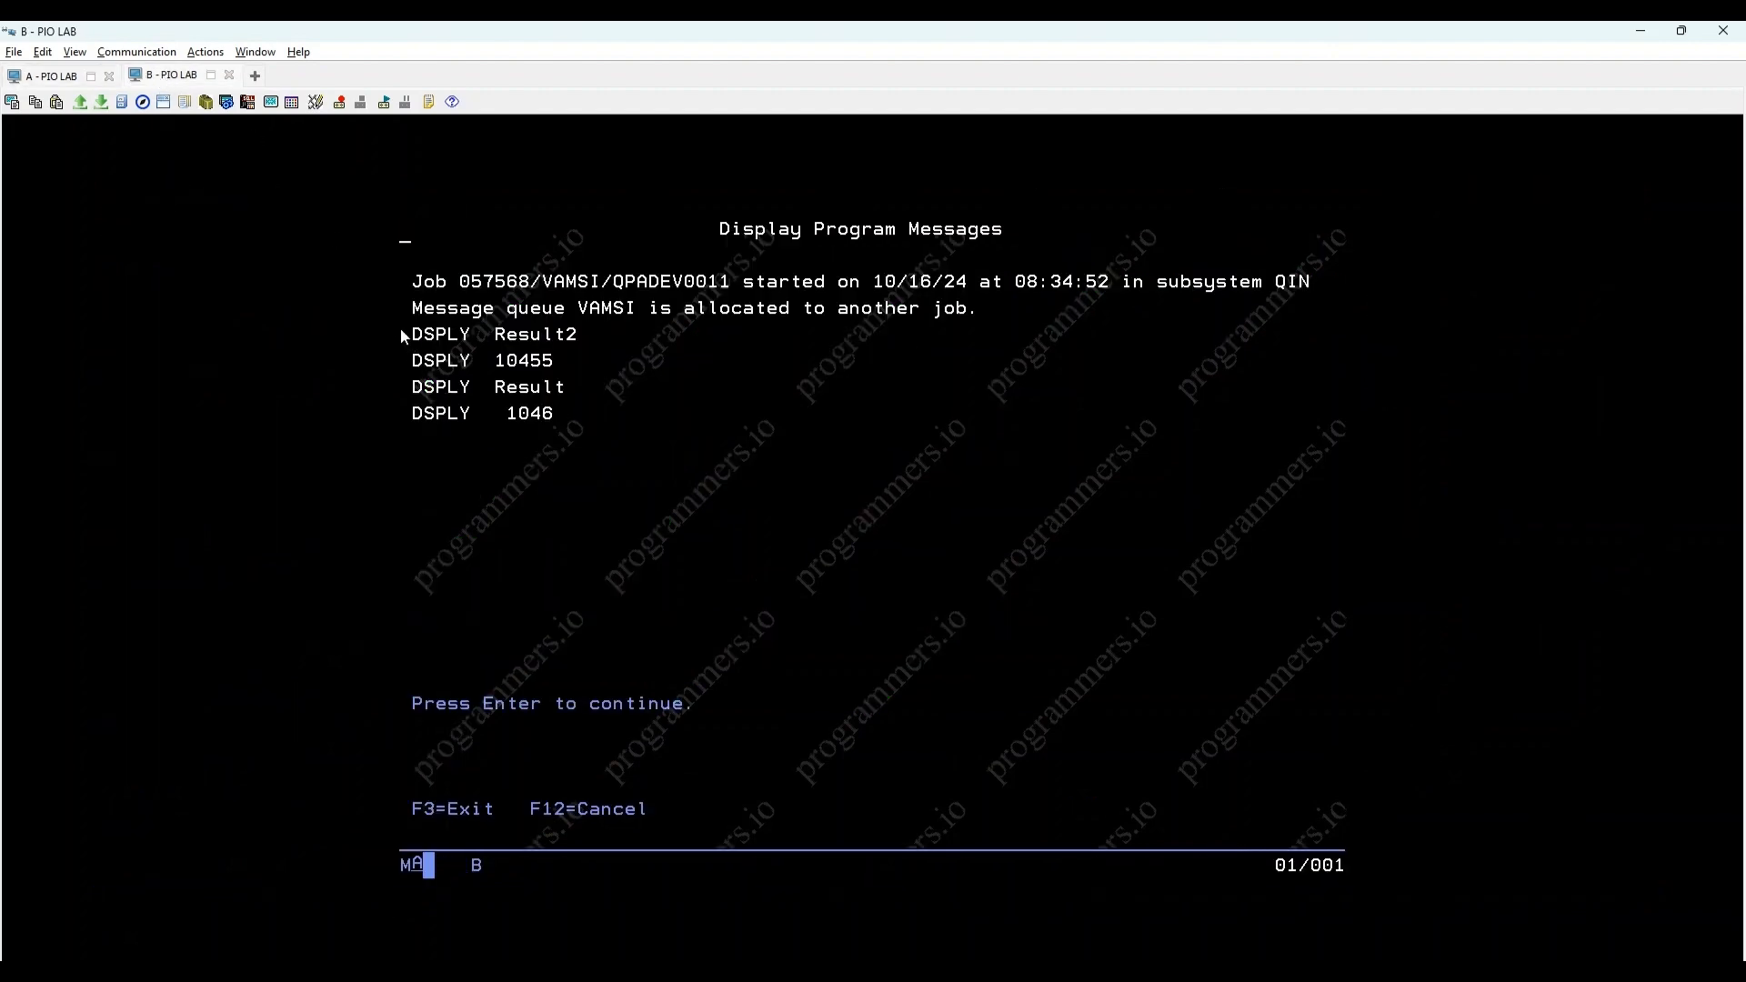
{"action": "left_click_drag", "start_coordinate": [404, 335], "coordinate": [608, 367]}
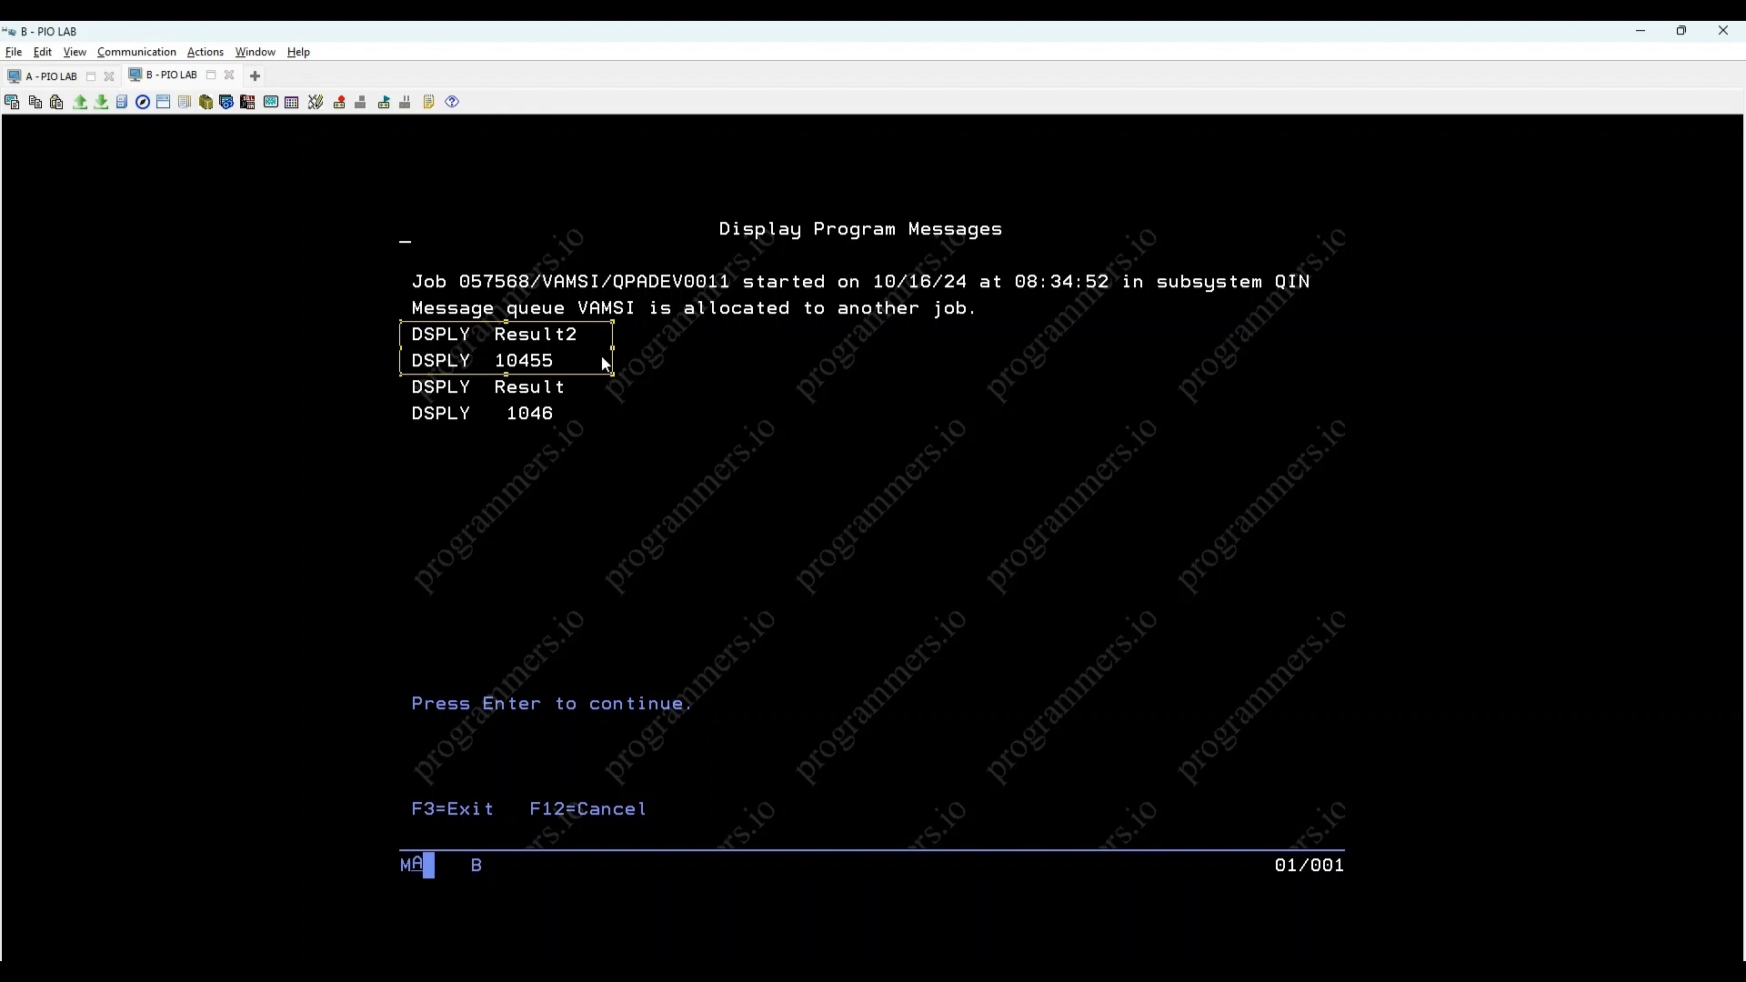
{"action": "mouse_move", "coordinate": [578, 522]}
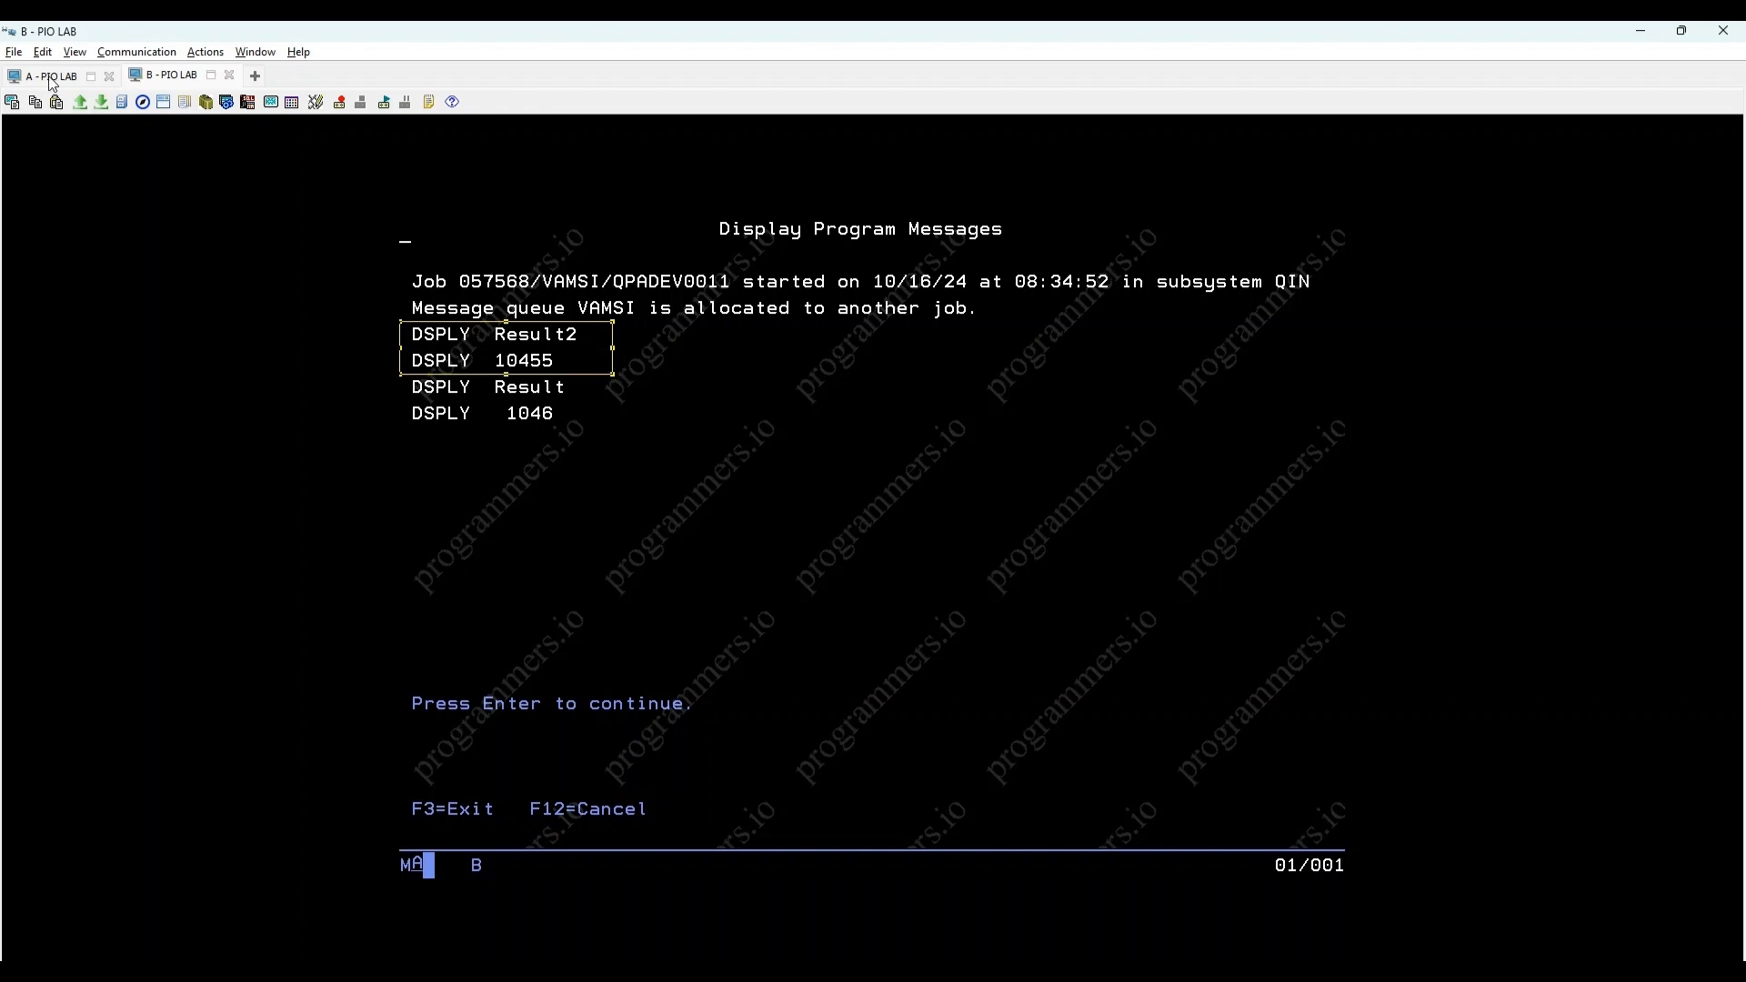
Return to the A - PIO LAB session showing MULT(H) on line 15
{"action": "left_click", "coordinate": [43, 75]}
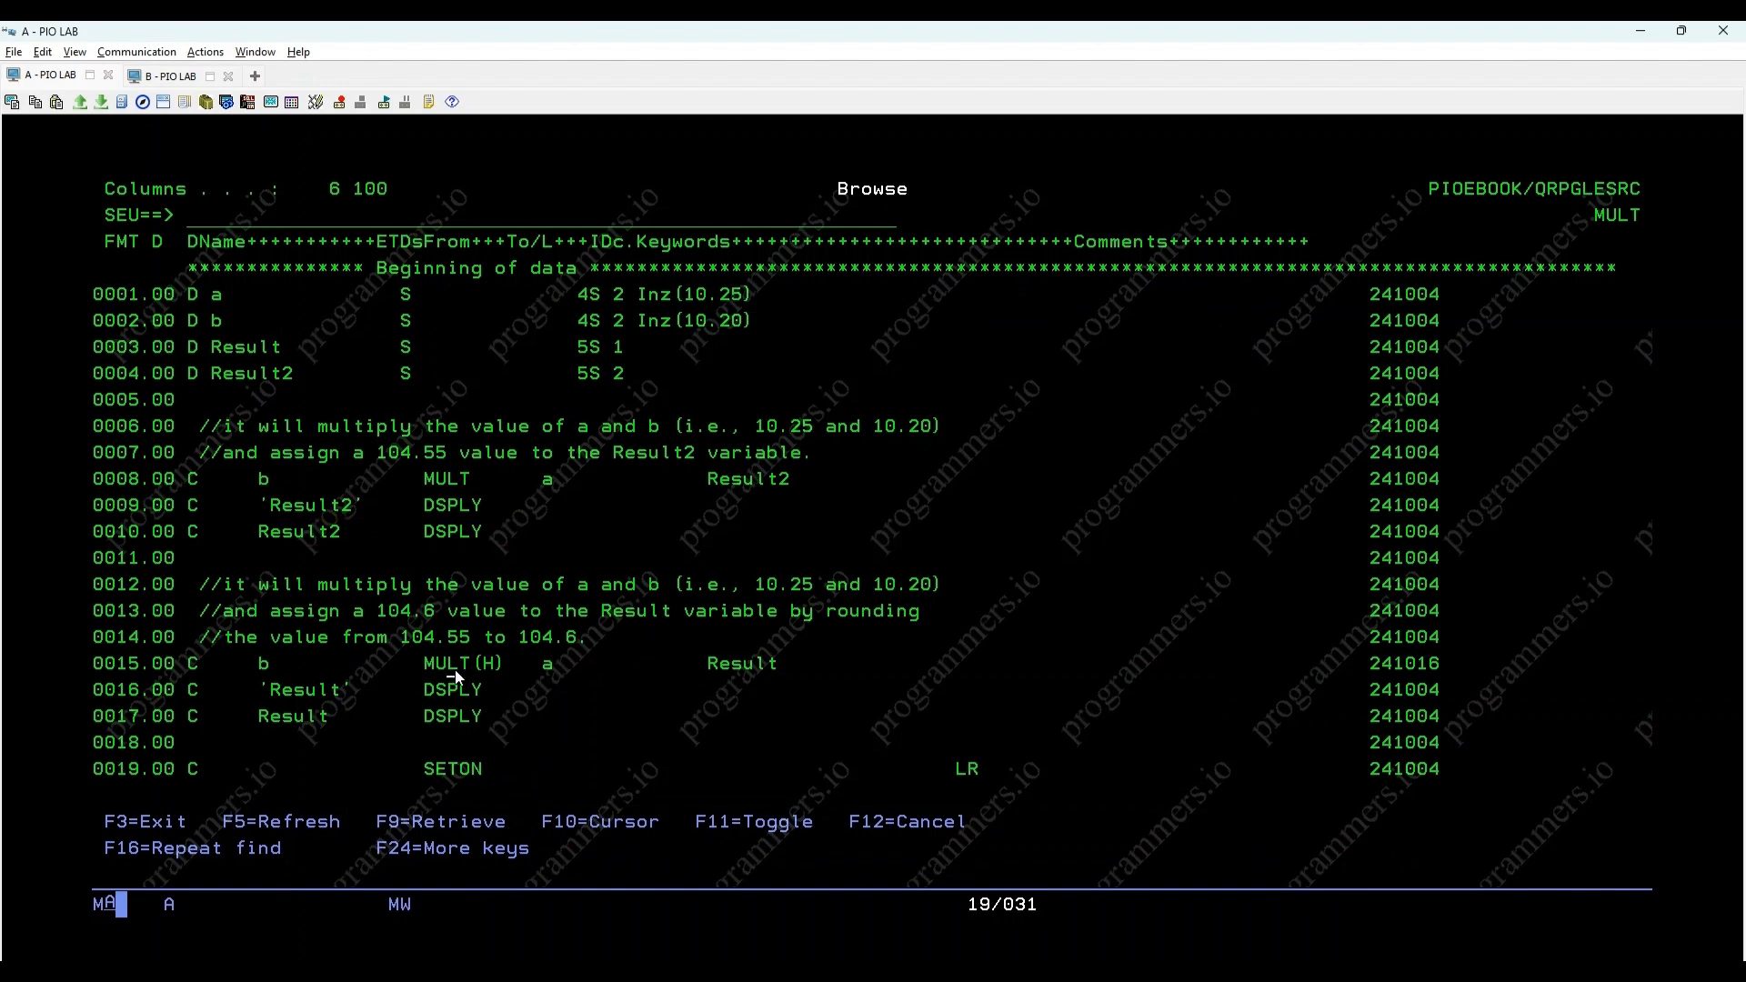
{"action": "mouse_move", "coordinate": [529, 718]}
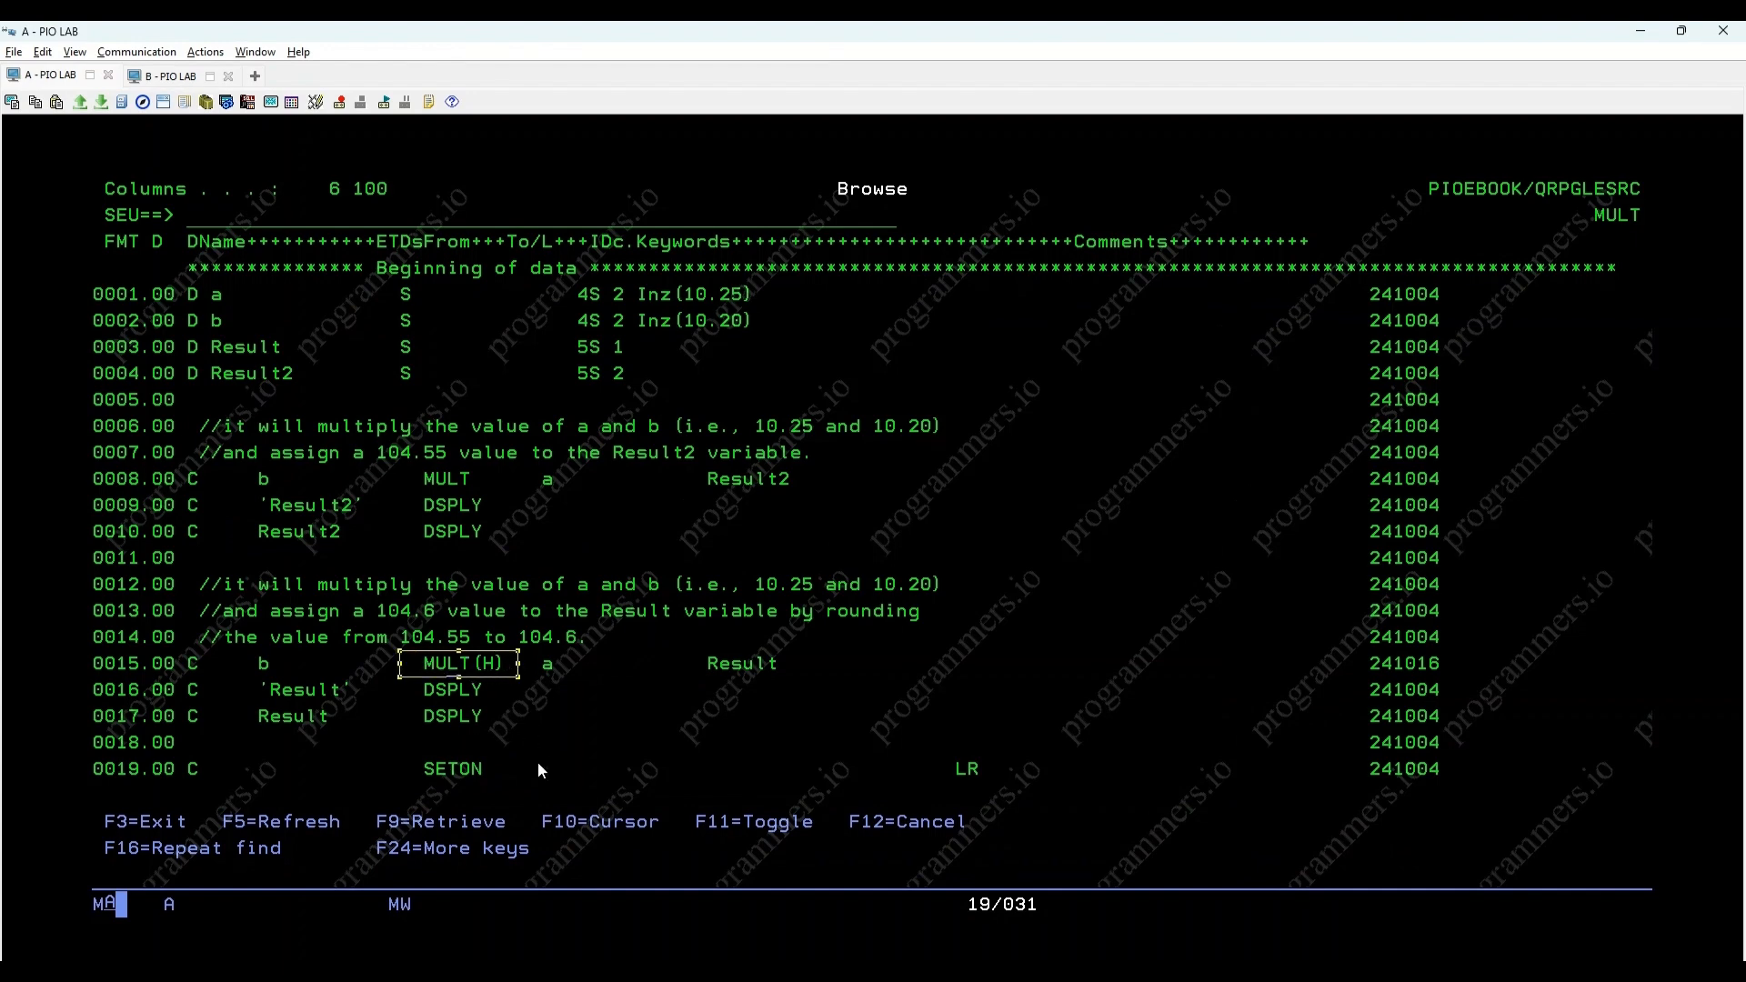
{"action": "mouse_move", "coordinate": [542, 777]}
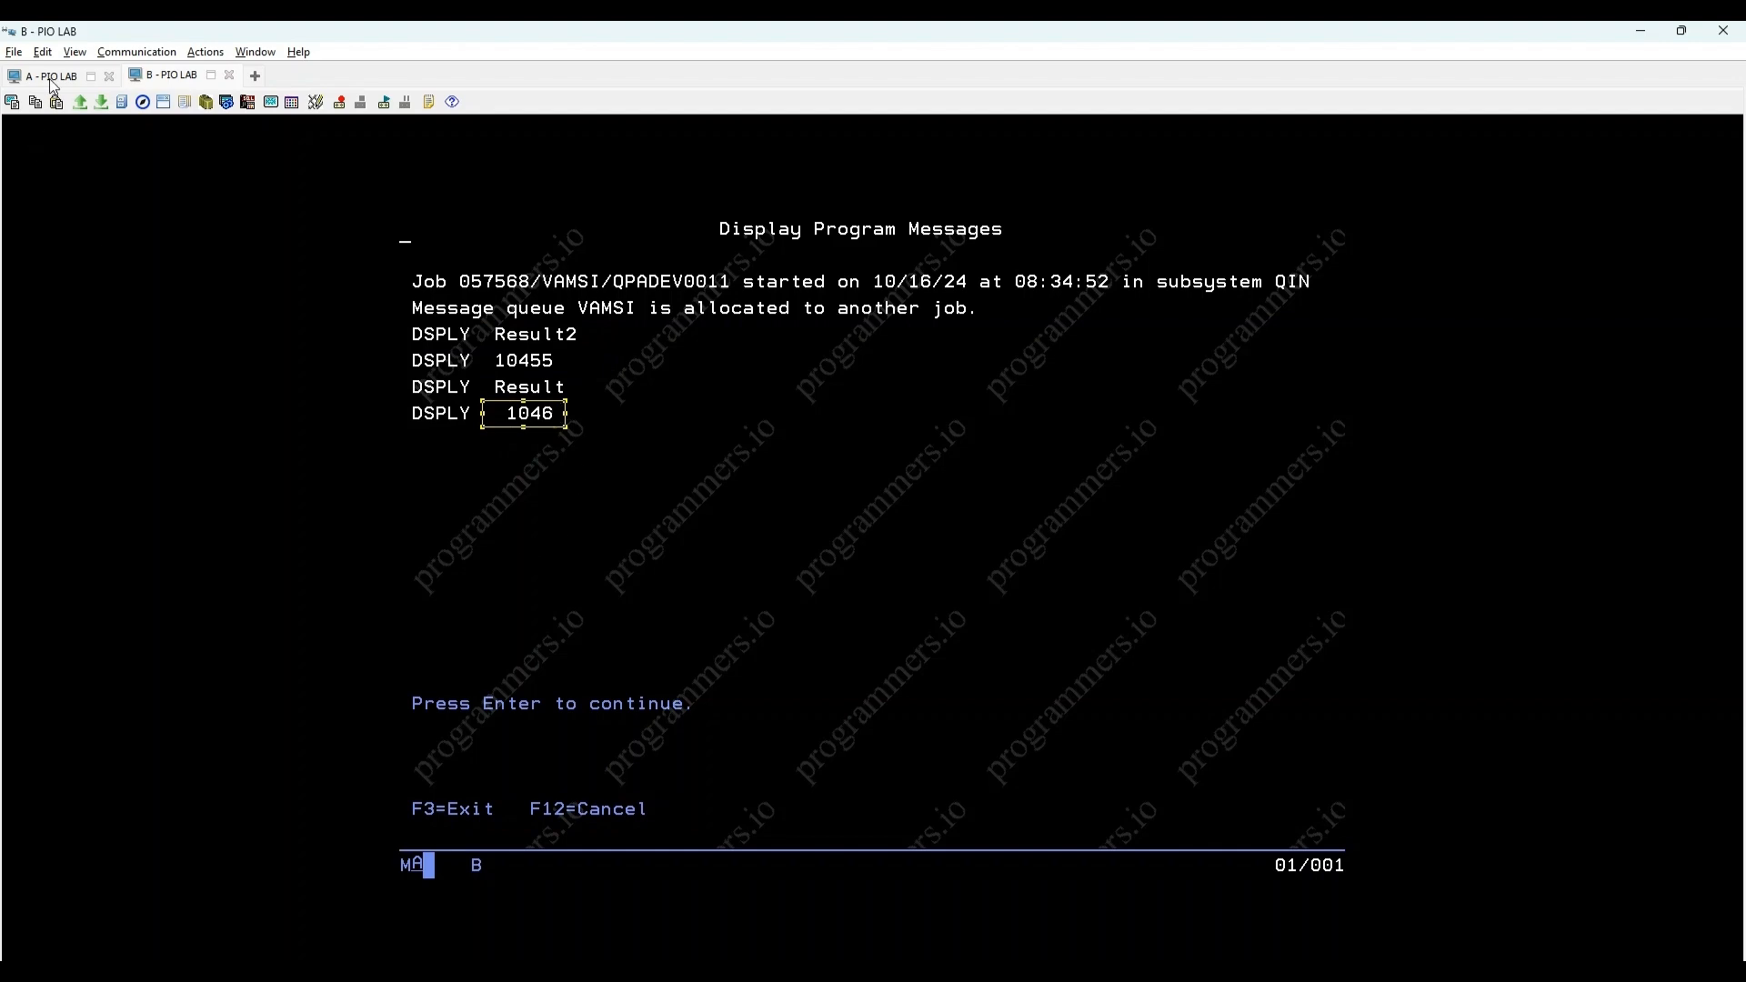
After checking the 1046 DSPLY message, switch back to the A - PIO LAB session
{"action": "left_click", "coordinate": [49, 74]}
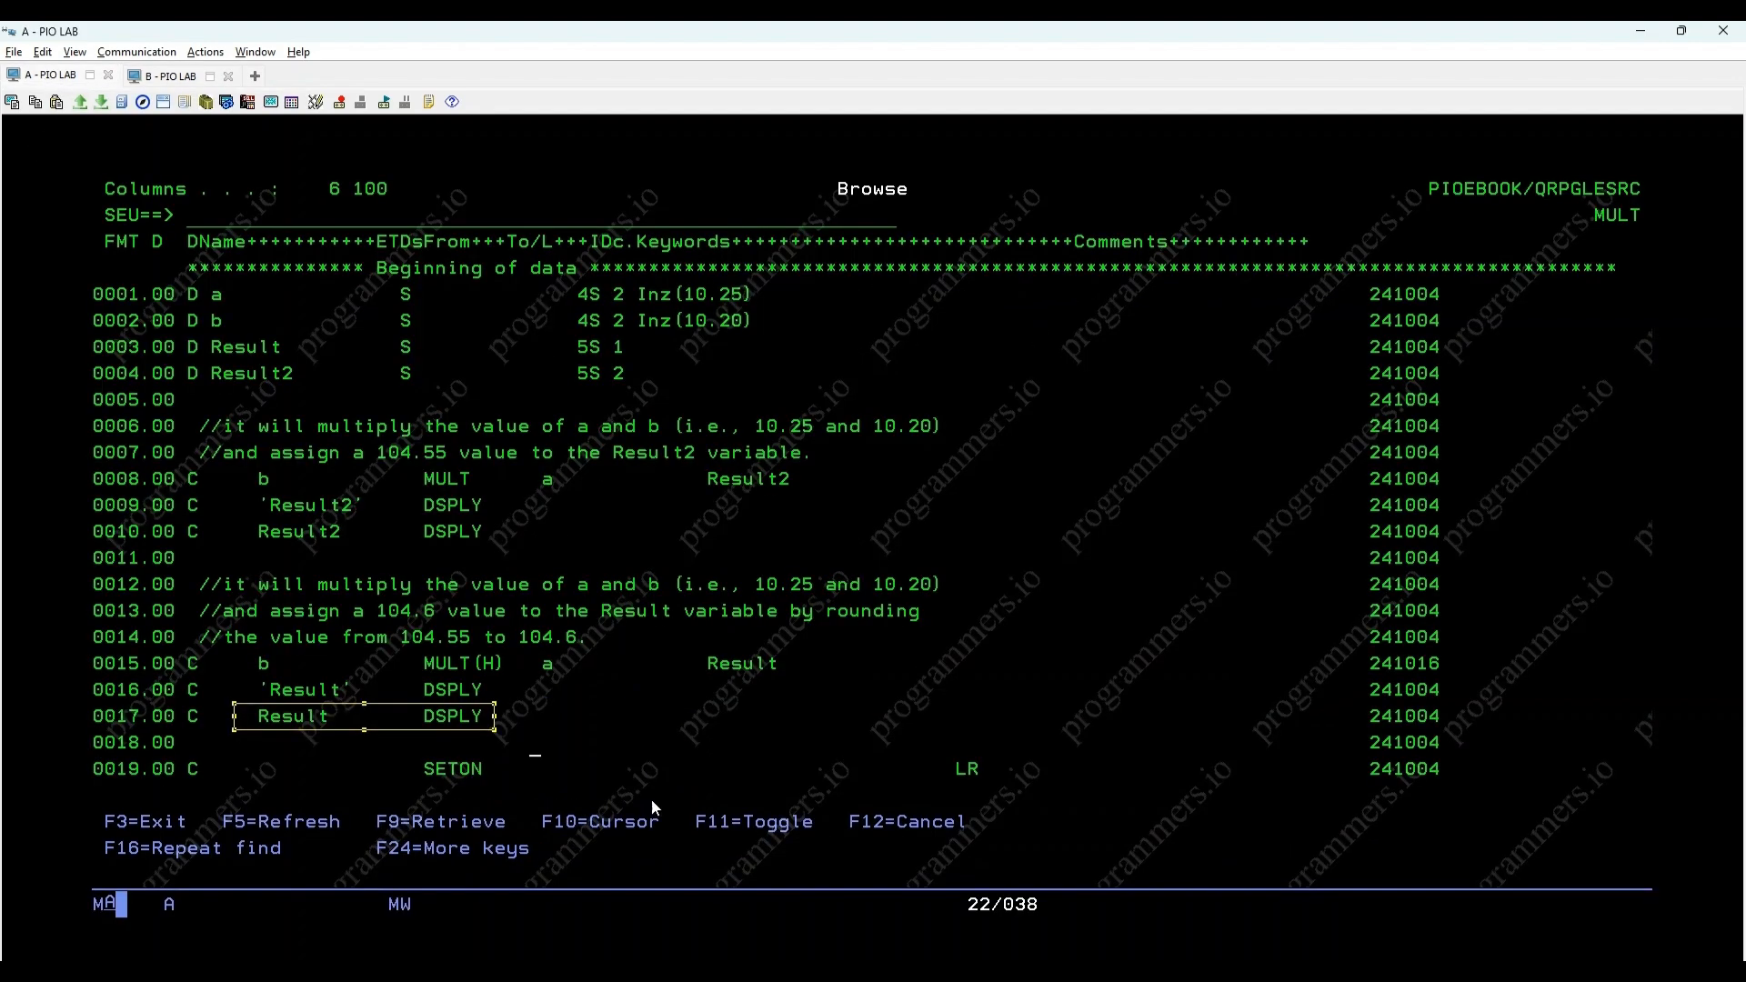